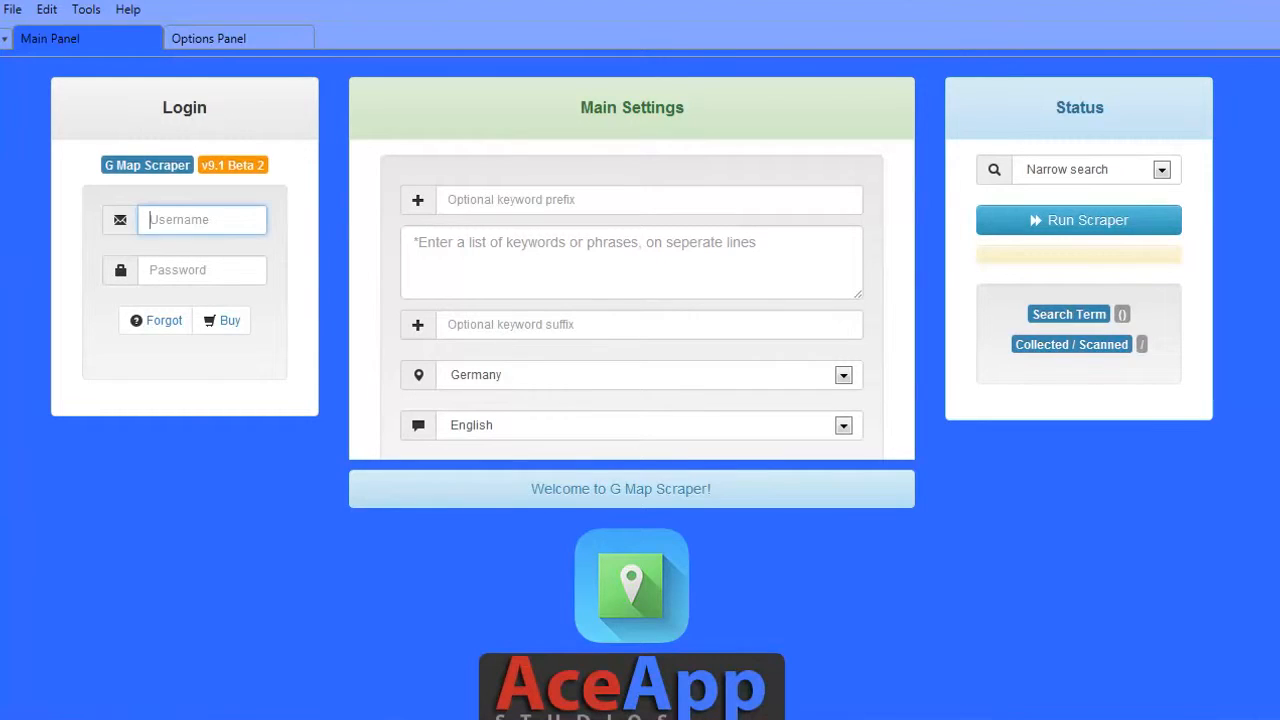
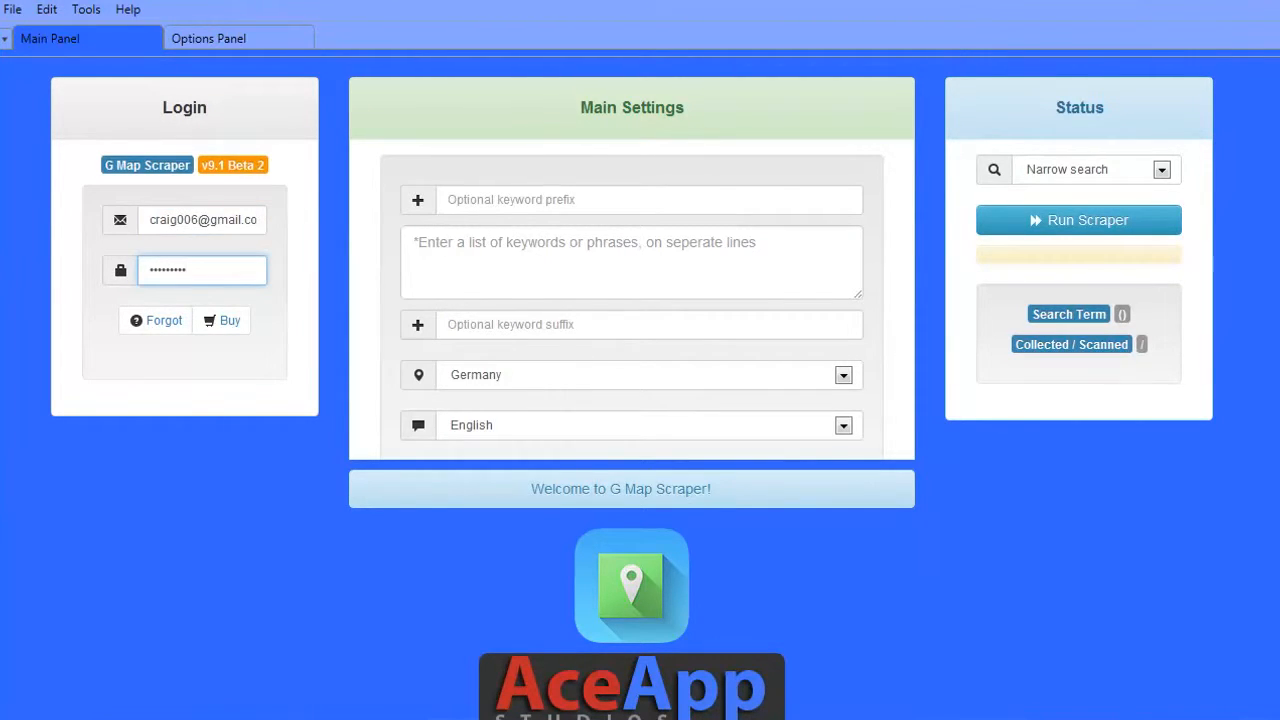
text(local bar)
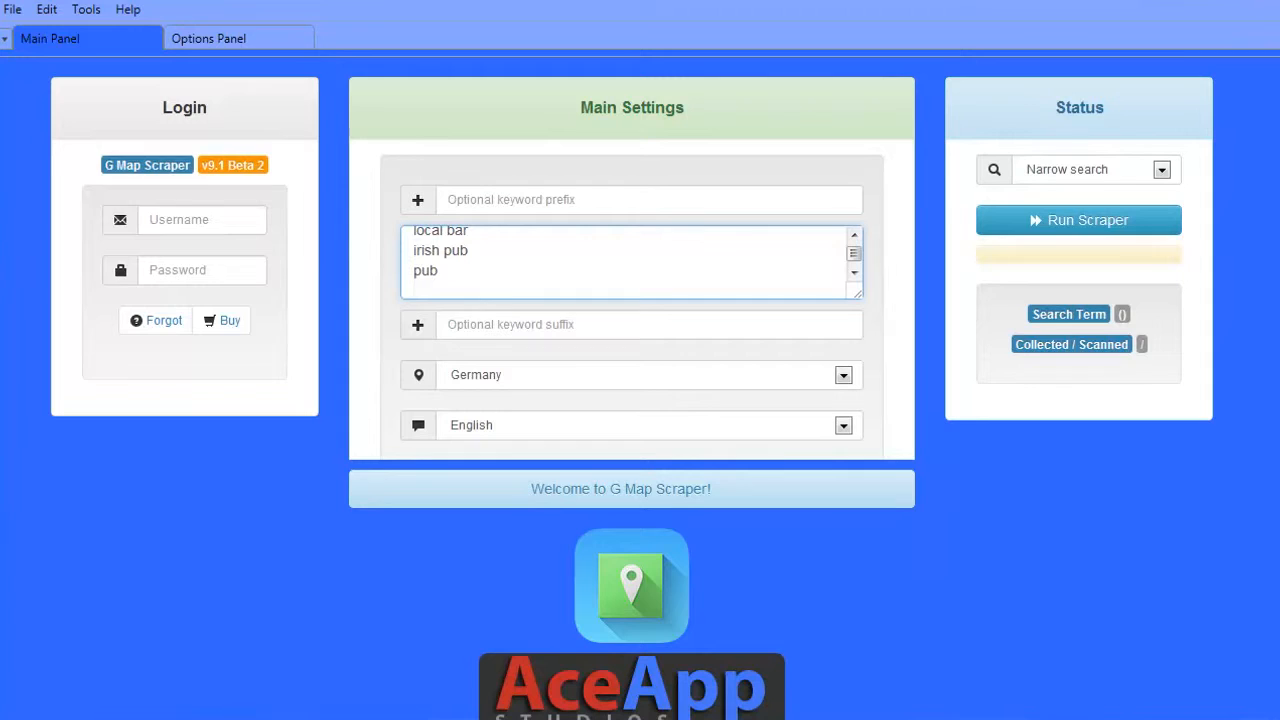
Step: Add keywords 'cocktail lounge' and 'watering hole' and set 'Chicago' as the keyword prefix
text(cocktail lounge)
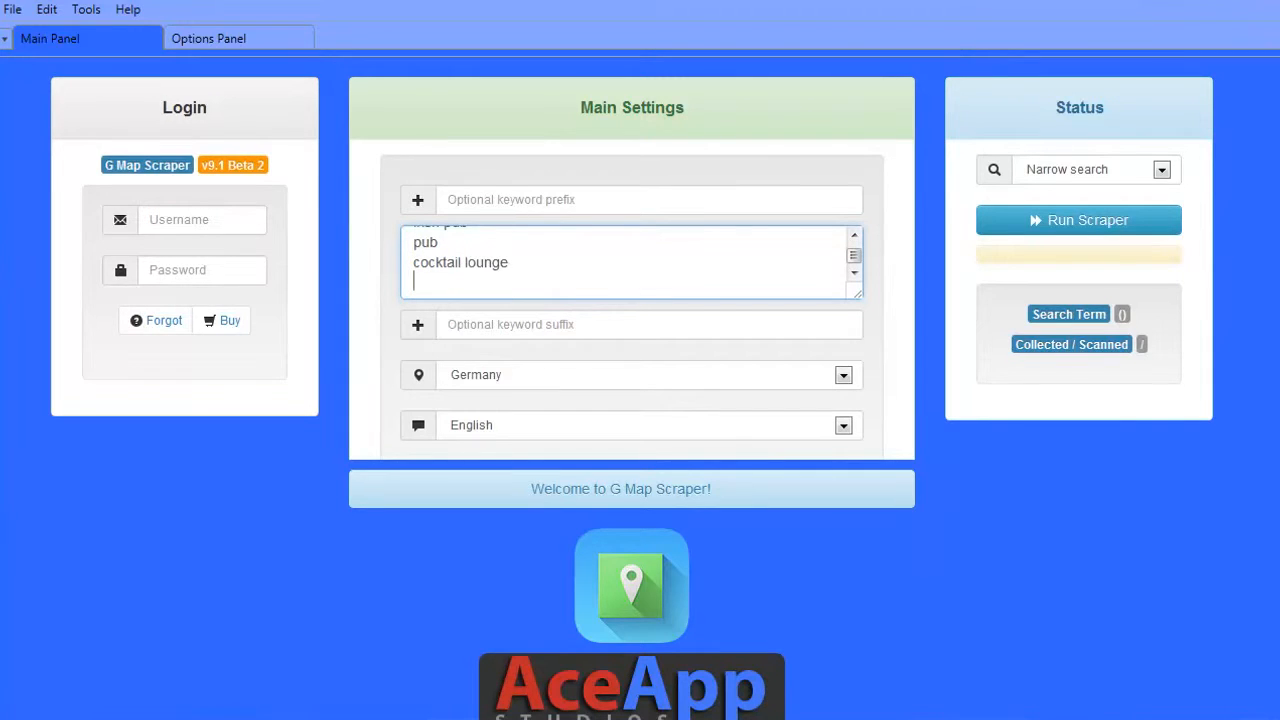
text(watering hole)
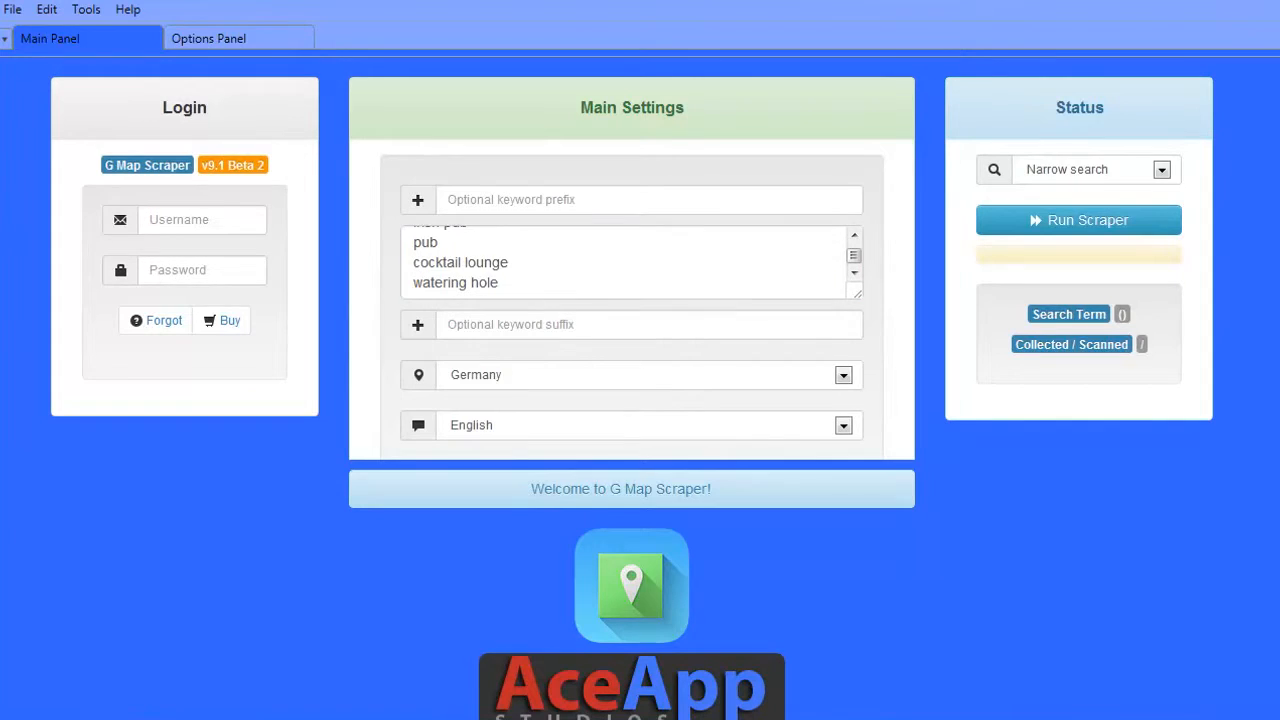
text(Chica)
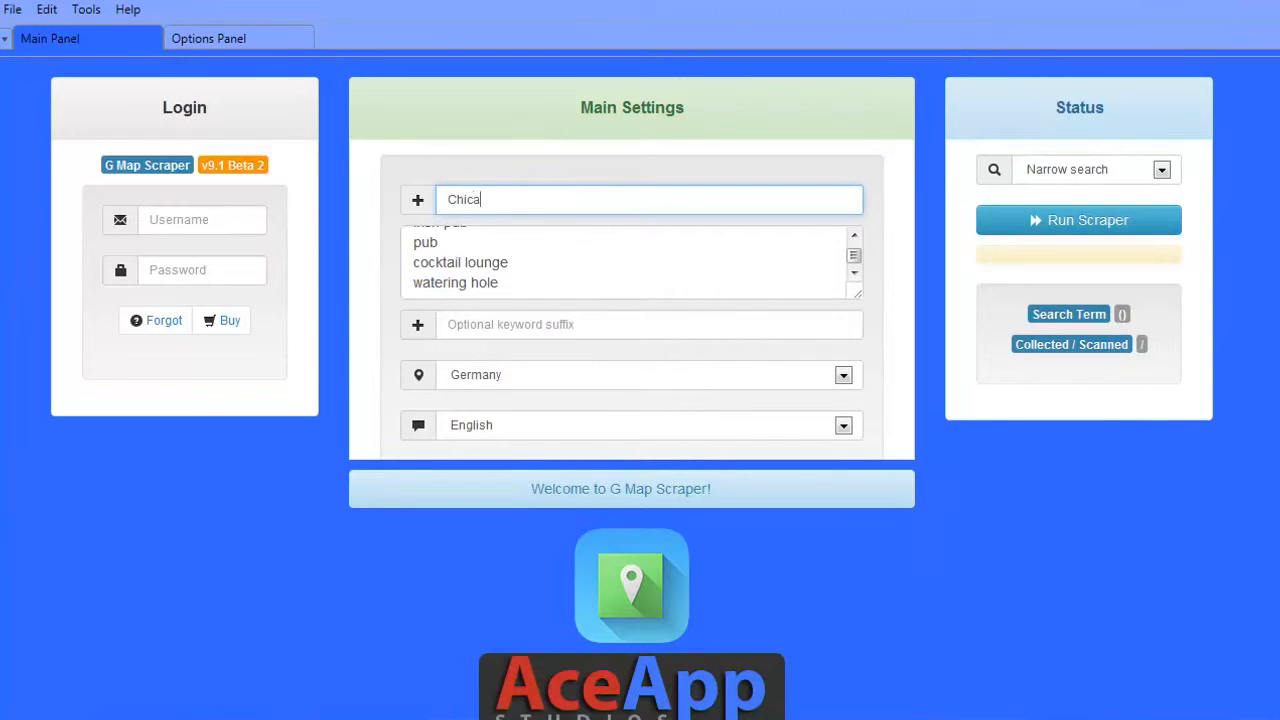
text(go)
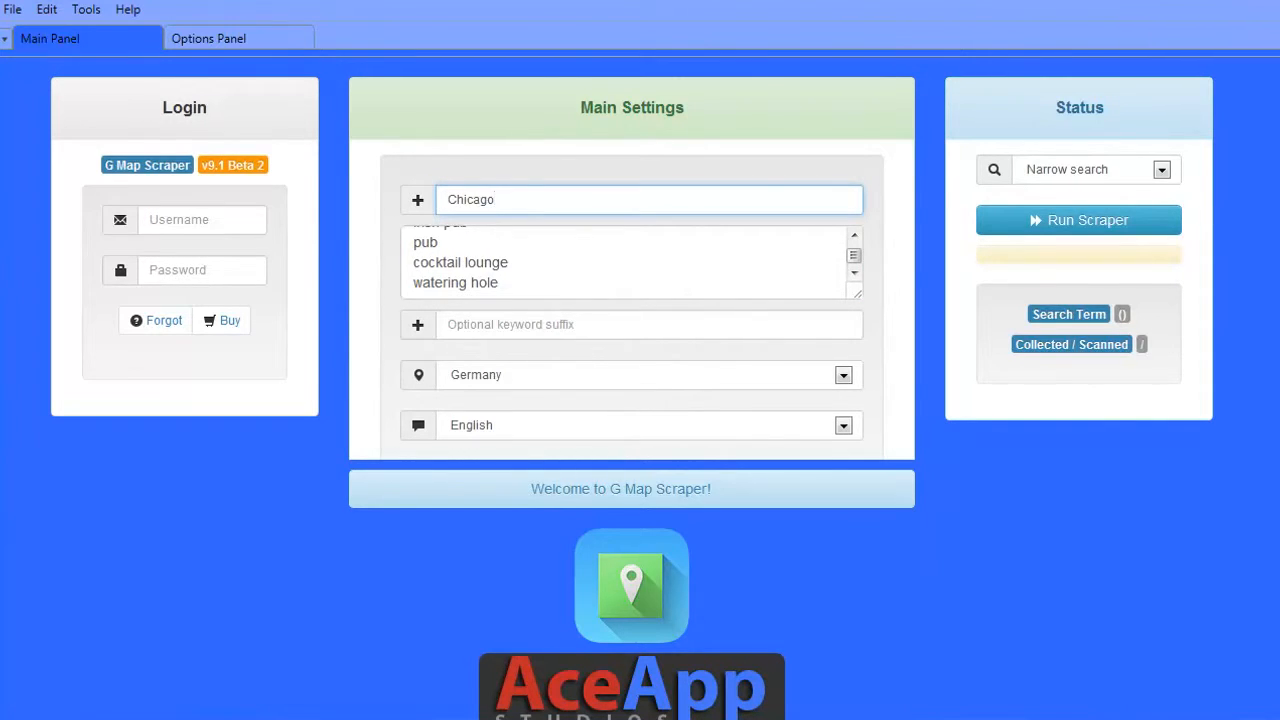
Step: Choose United States as the map source and keep English as the scrape language
click(843, 375)
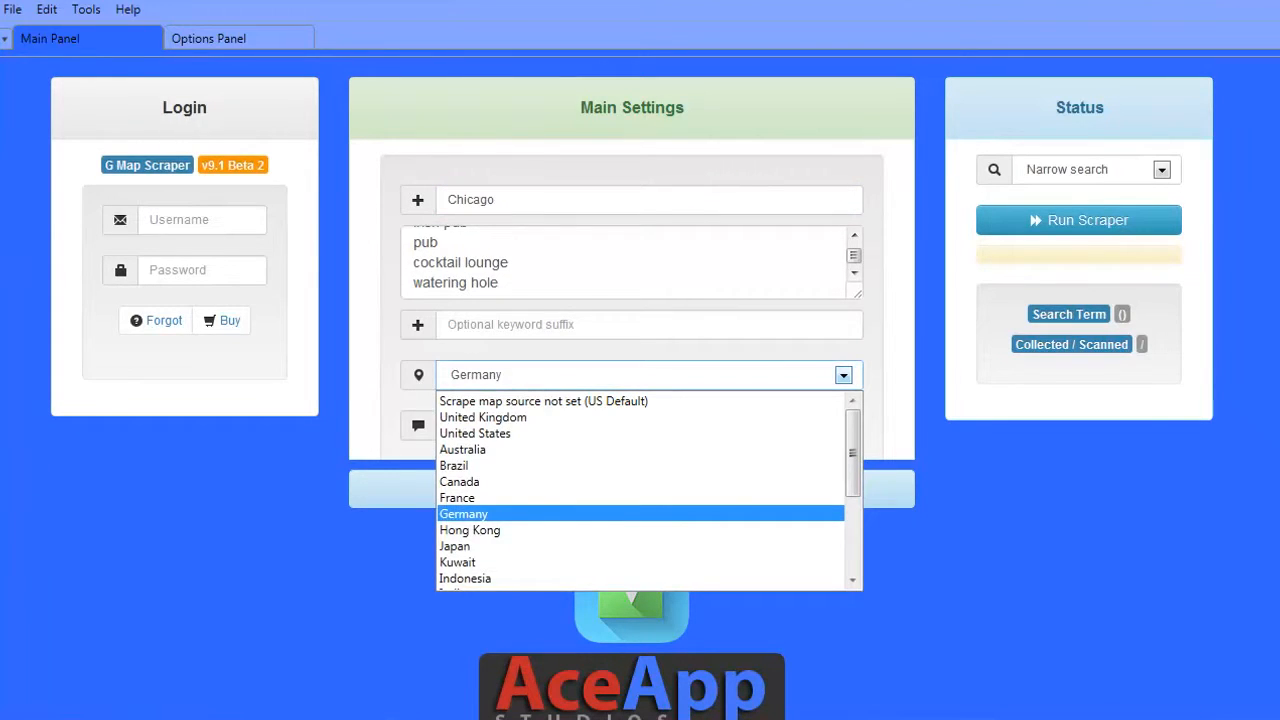
click(474, 433)
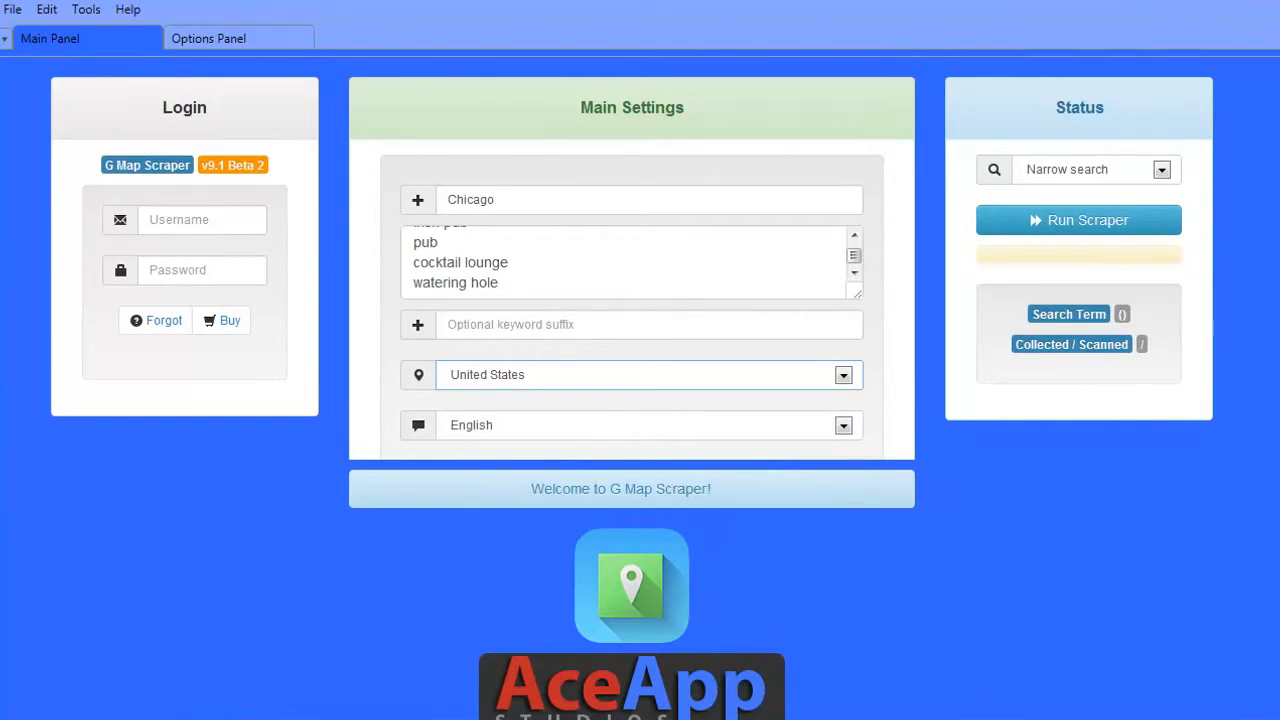
click(843, 425)
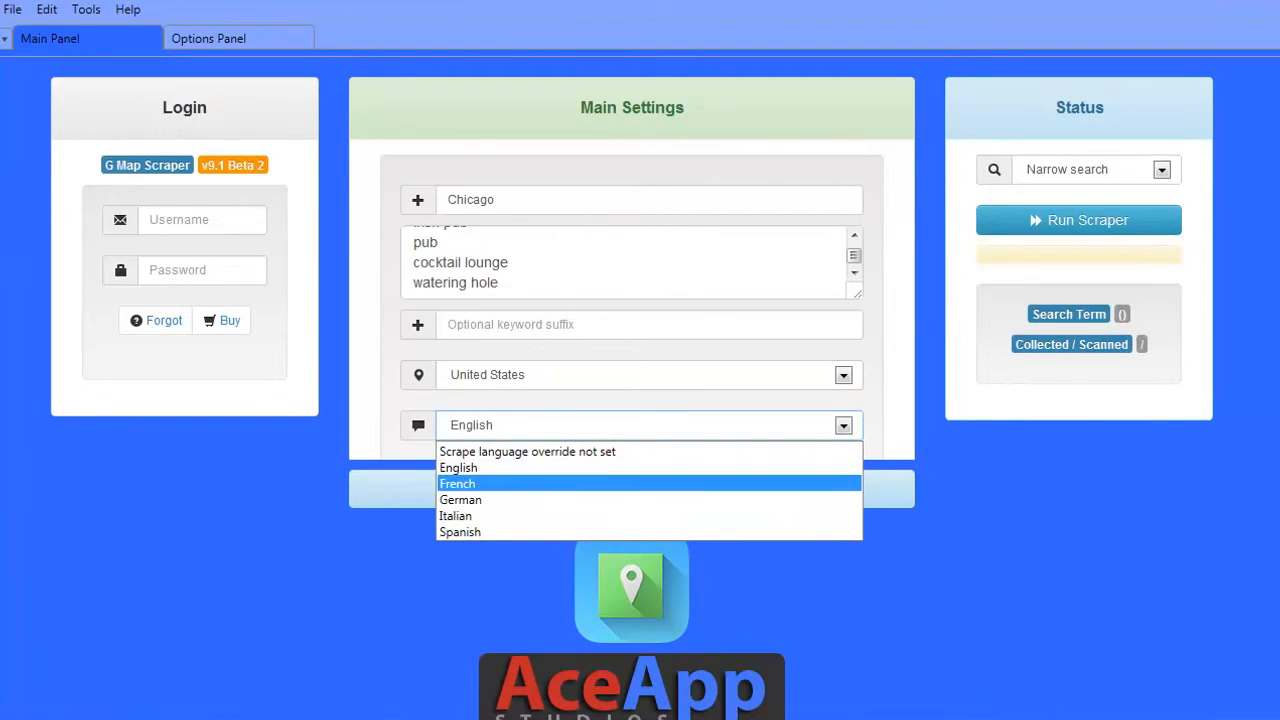
click(470, 467)
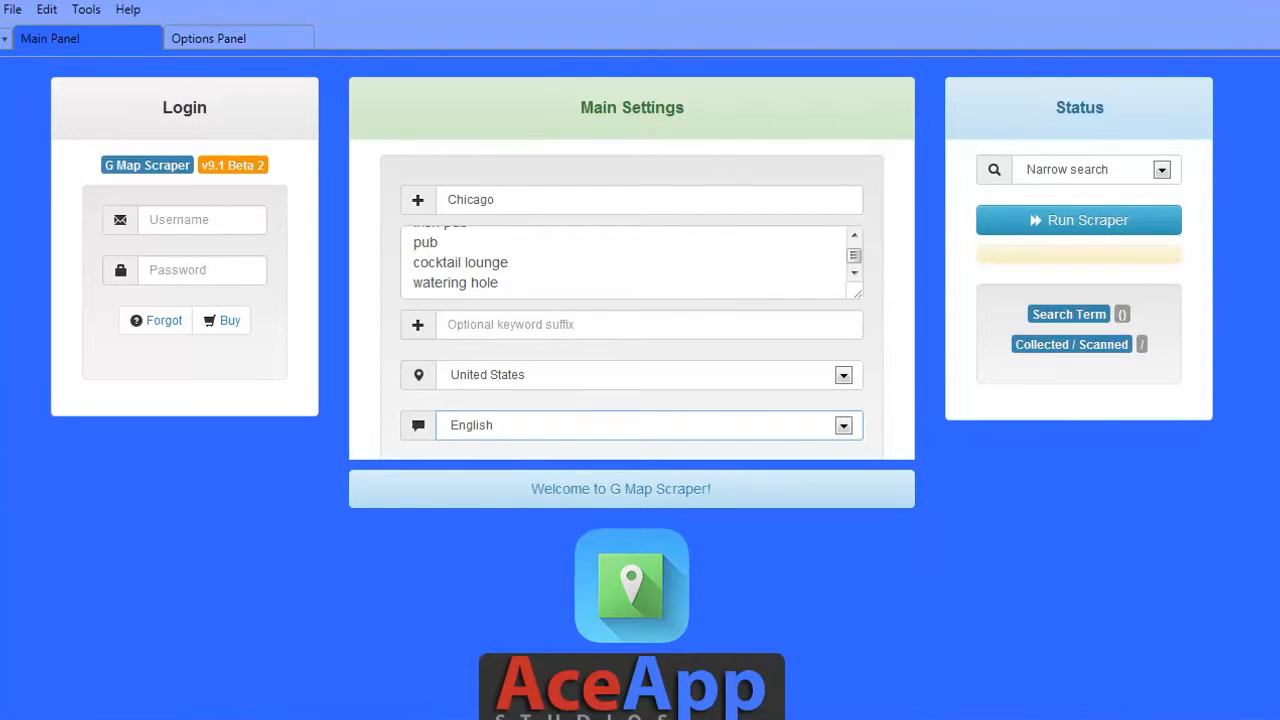
click(208, 38)
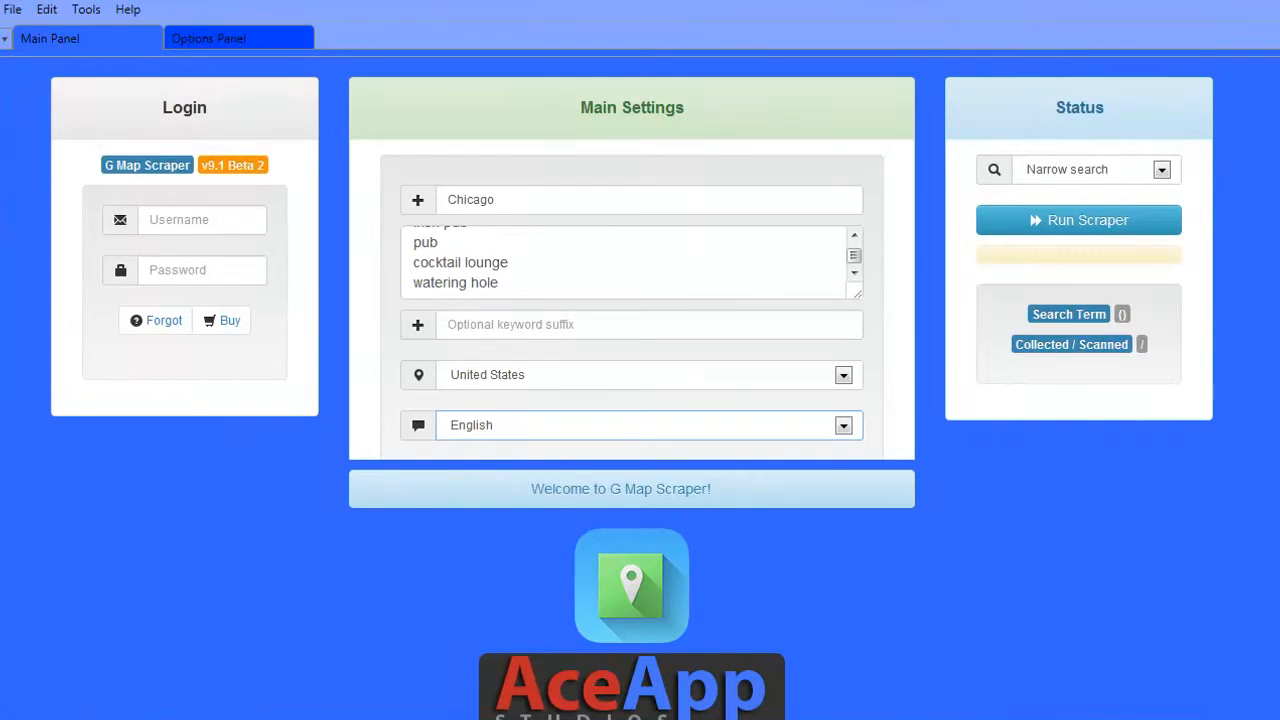
Step: Limit results to 50, keep website scanning for leads and saving in the program location
click(208, 38)
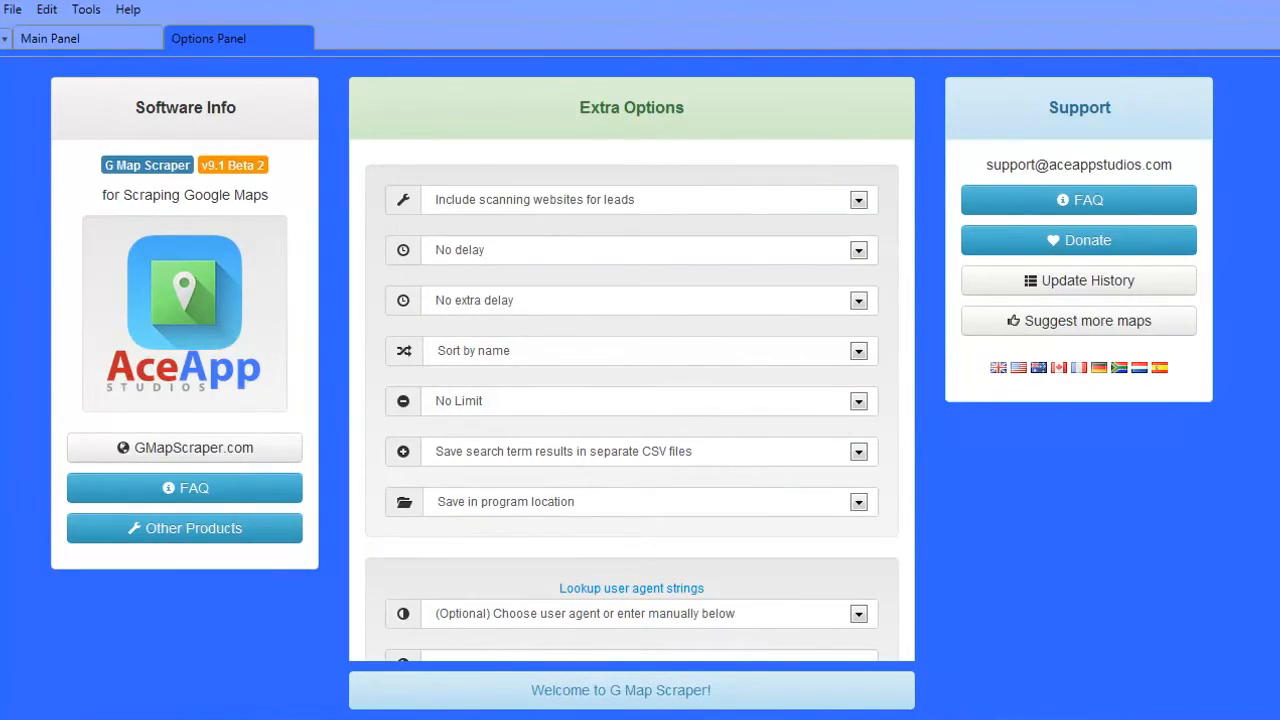
click(858, 199)
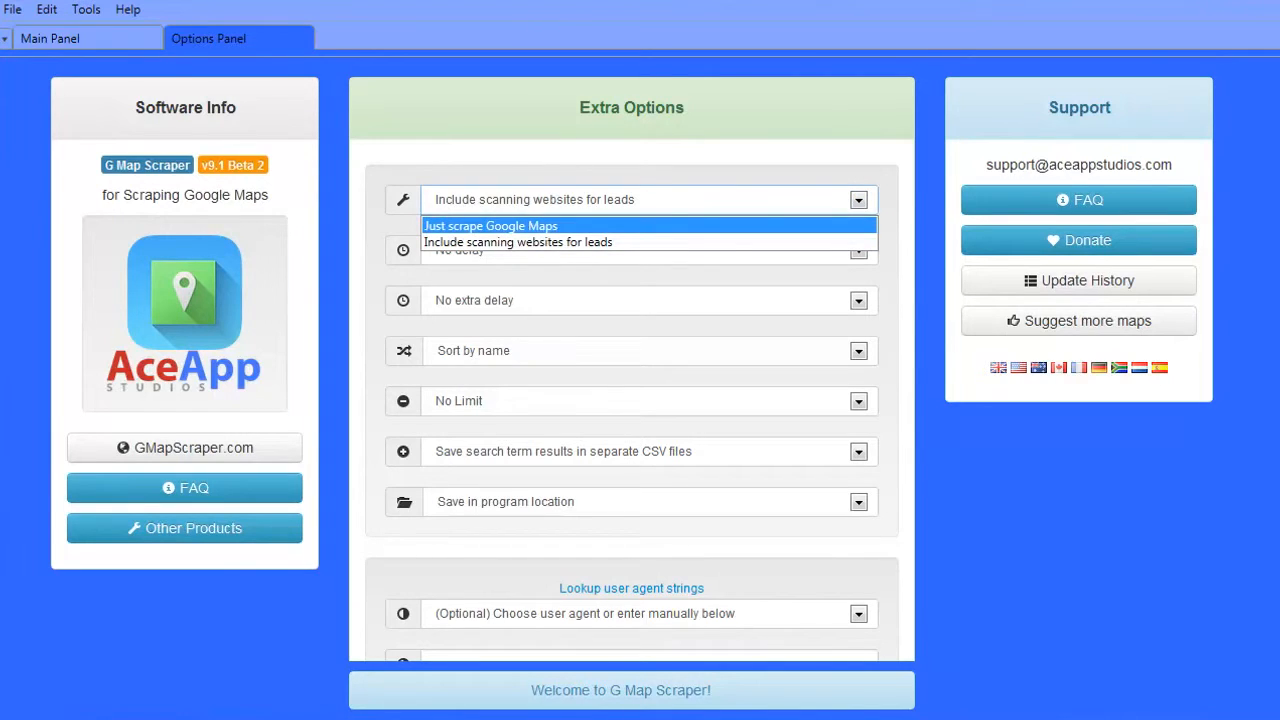
click(858, 401)
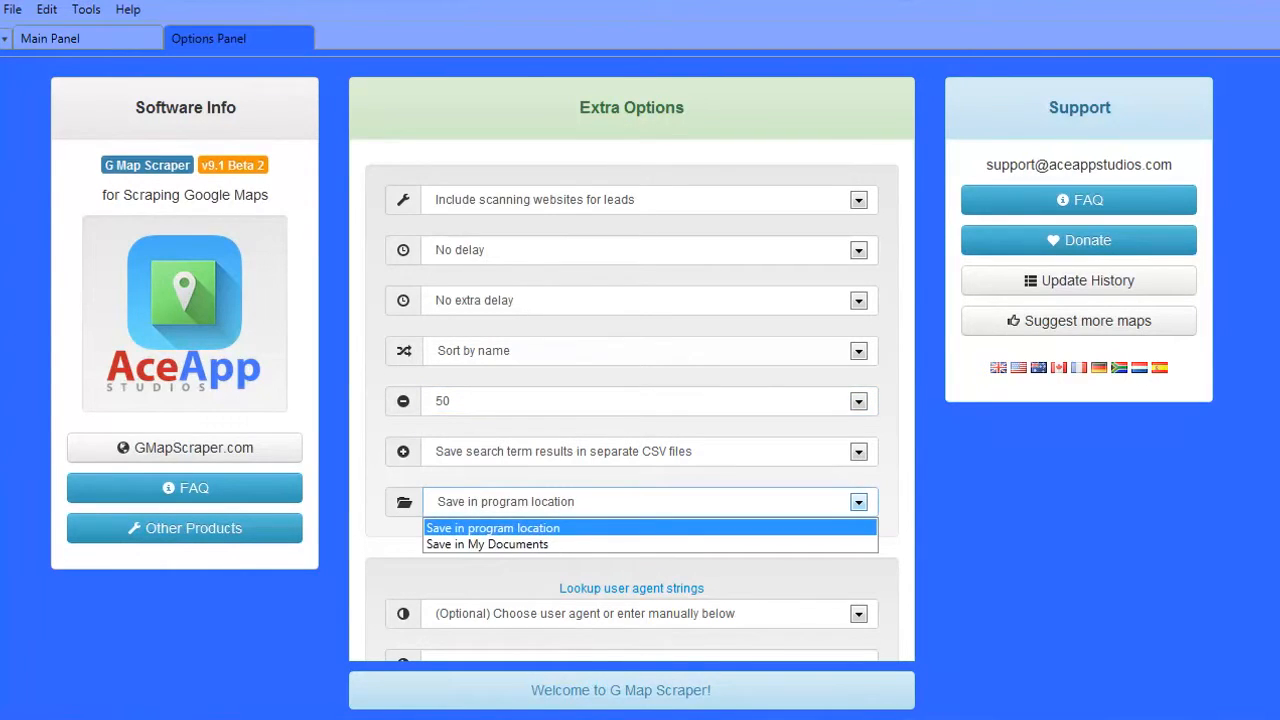
click(858, 350)
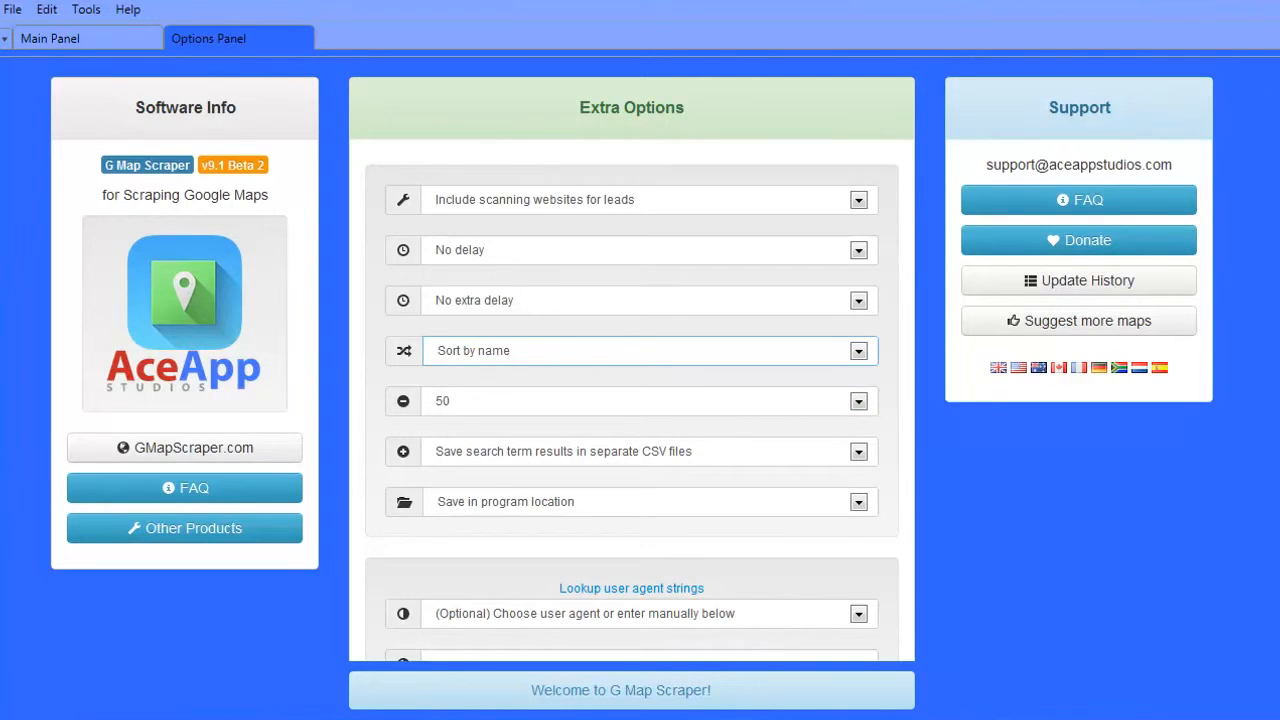
click(87, 38)
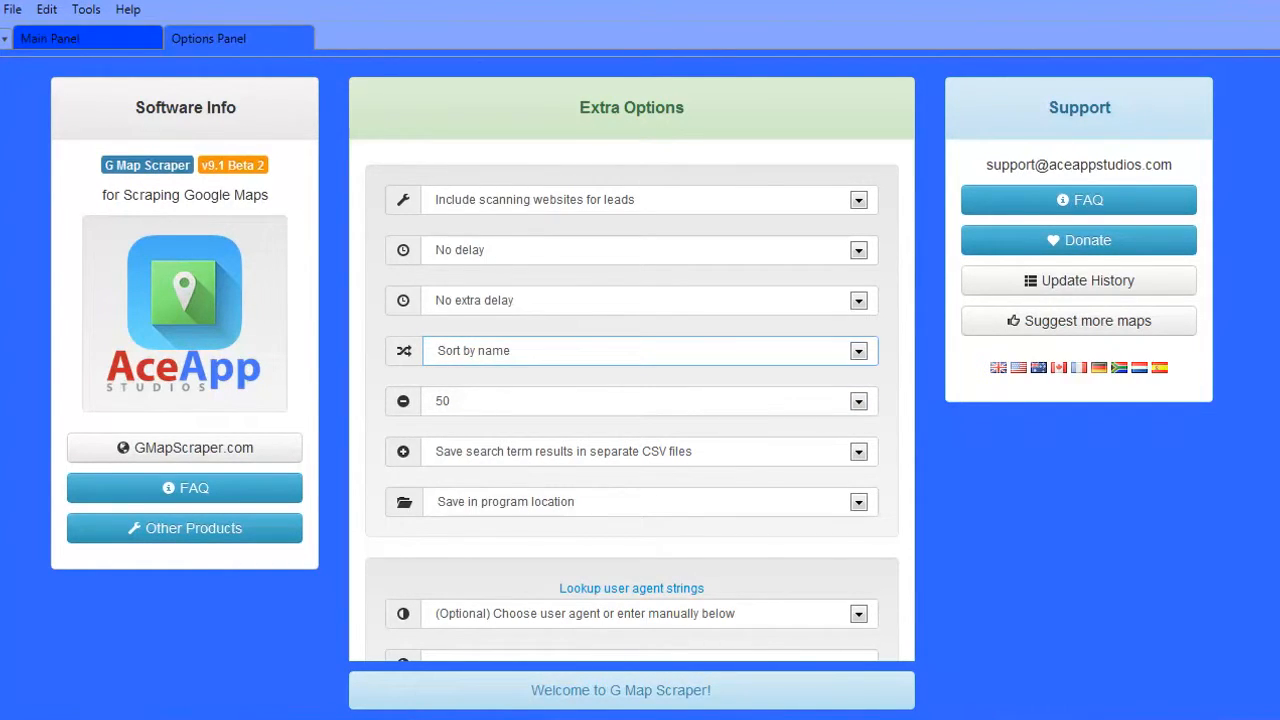
Step: Select Wide search on the main panel and start the scraper collecting Chicago bar results
click(49, 38)
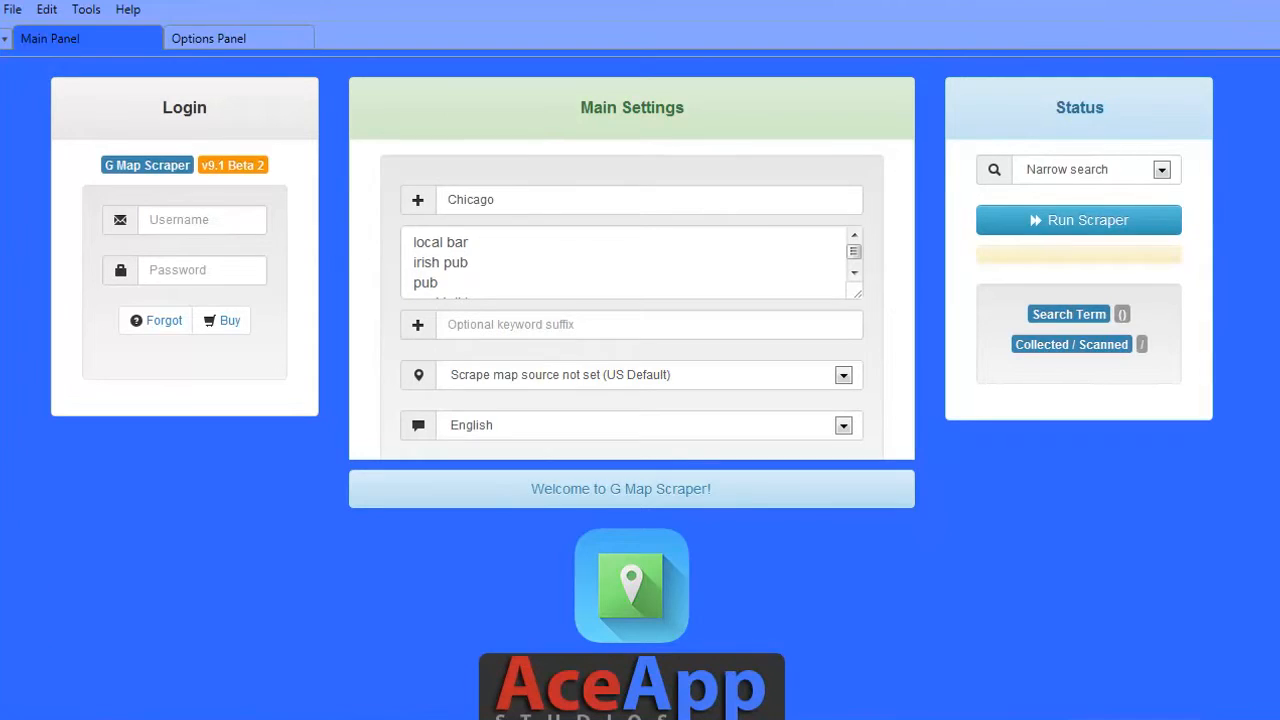
click(1160, 169)
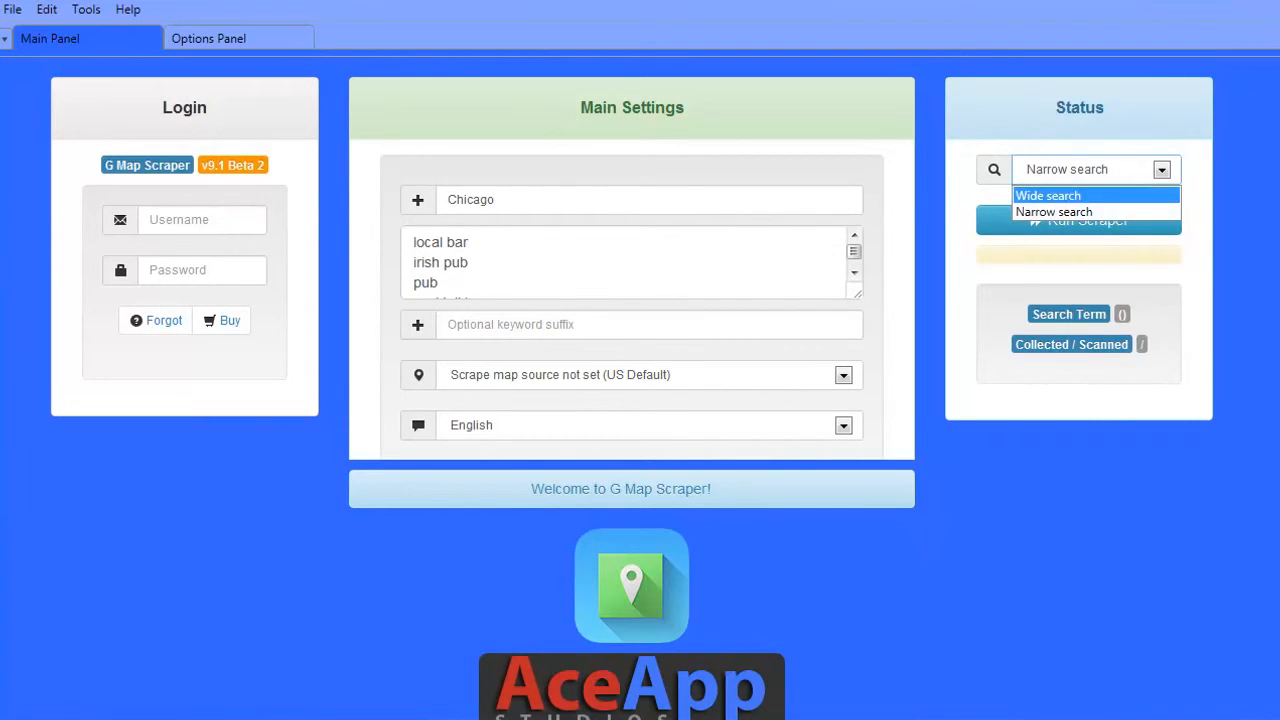
click(1048, 195)
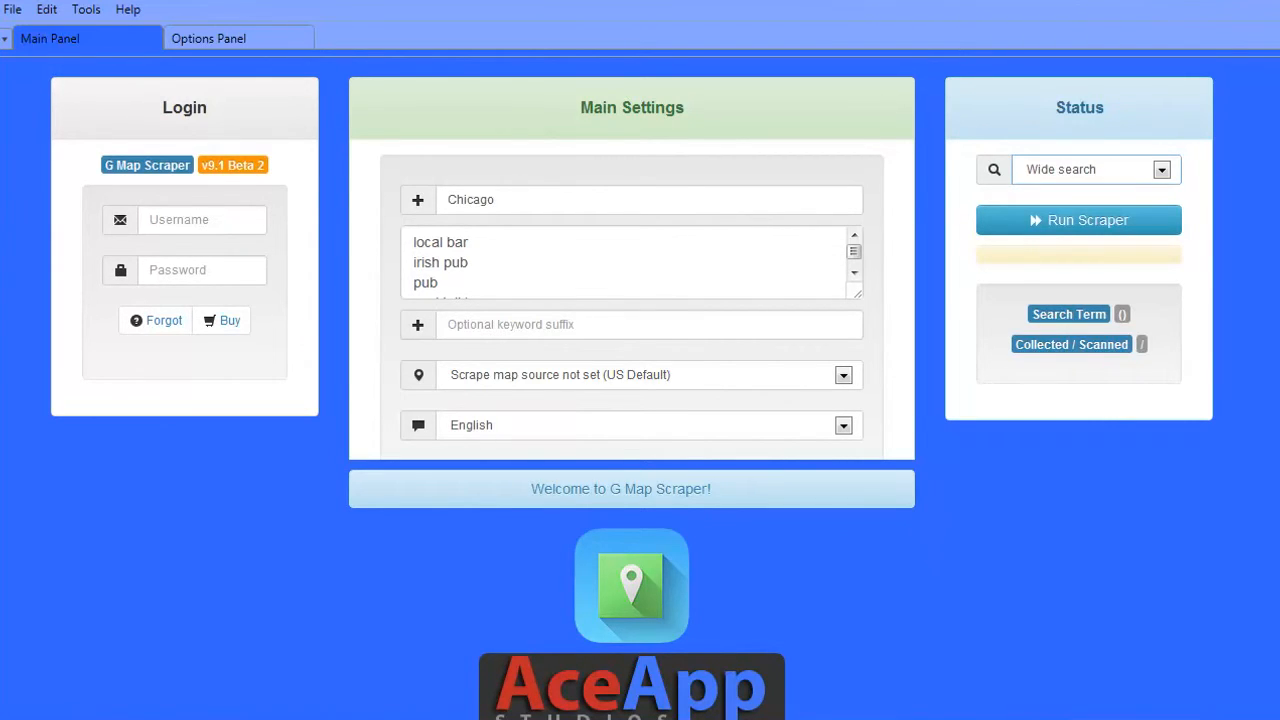
click(1078, 219)
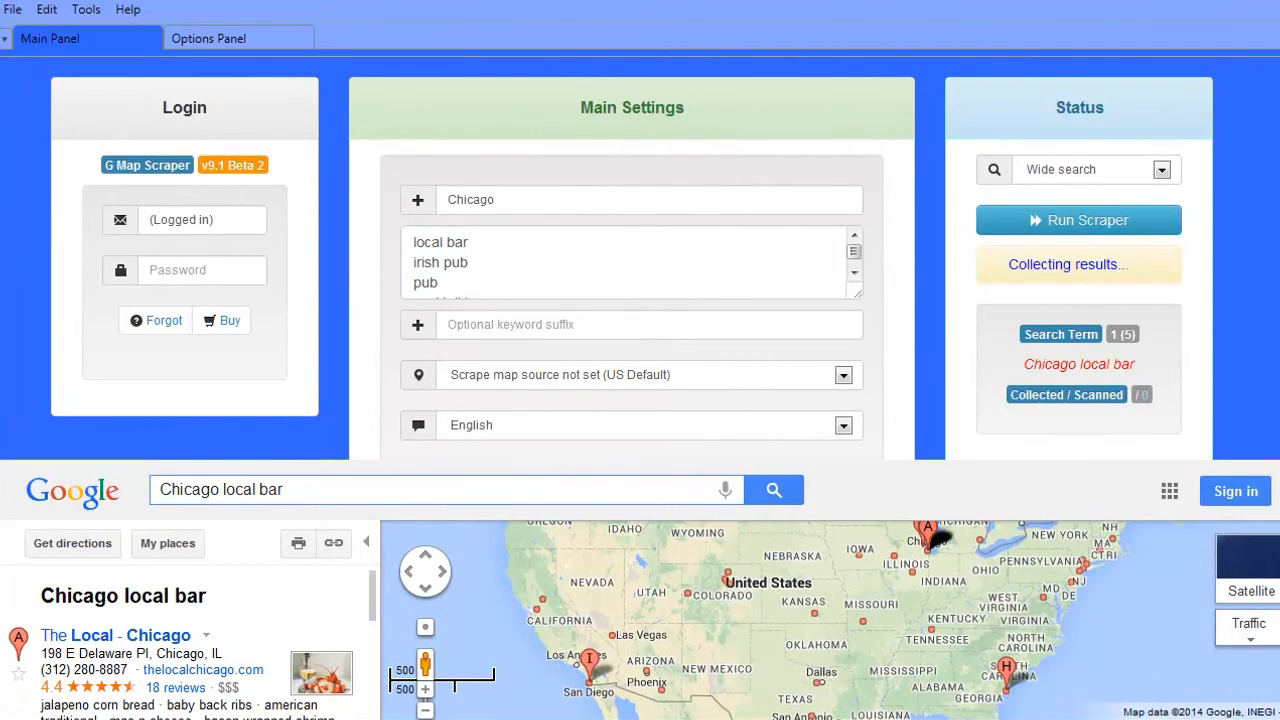